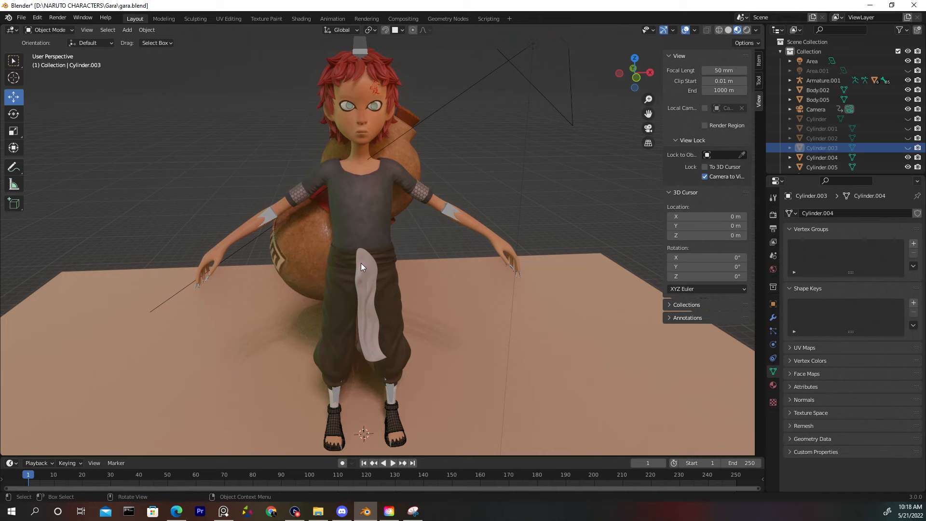
Select Gaara's shirt mesh as the active object in Object Mode.
{"action": "left_click", "coordinate": [822, 80]}
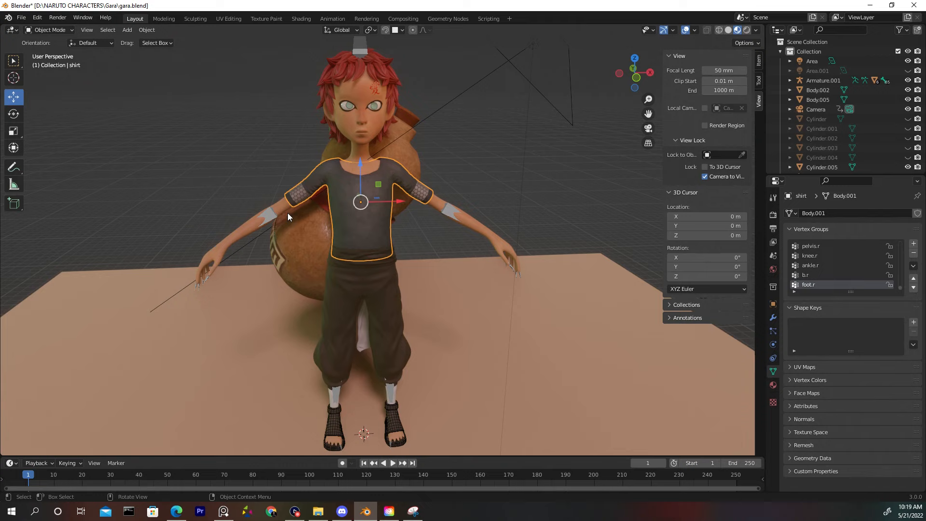
{"action": "mouse_move", "coordinate": [443, 189]}
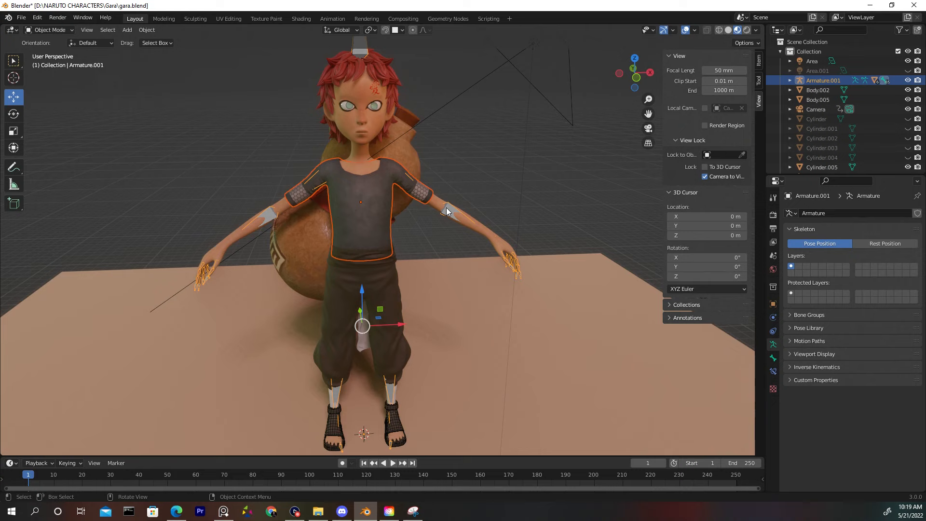
Parent the shirt to the armature using Armature Deform with Empty Groups.
{"action": "key", "text": "ctrl+p"}
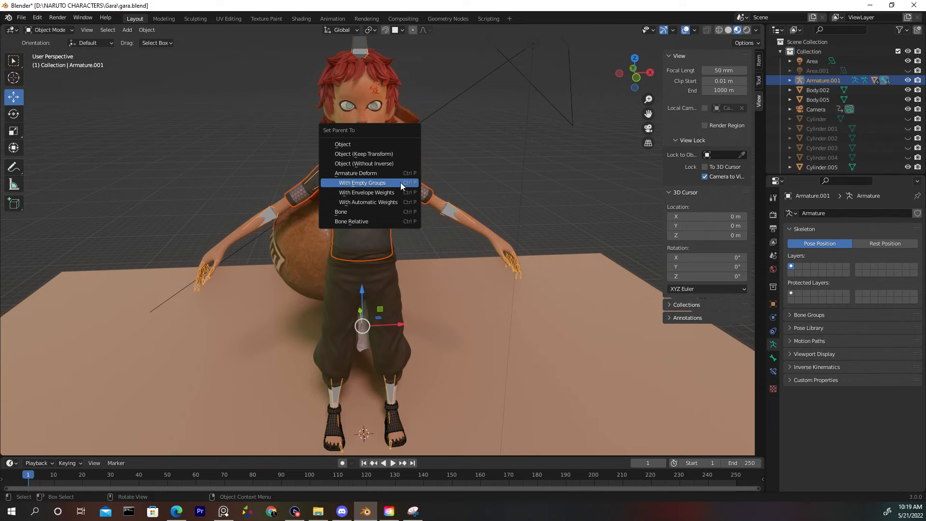
{"action": "left_click", "coordinate": [361, 182]}
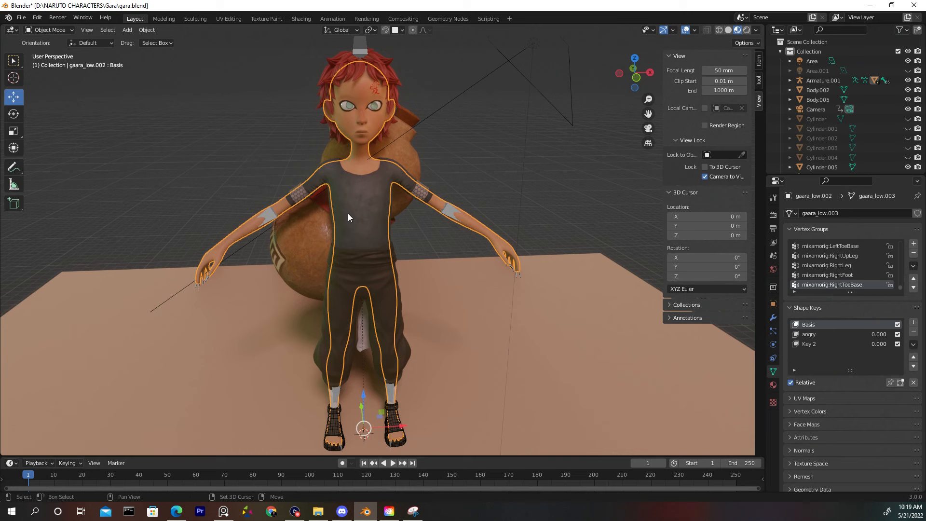
Enter Weight Paint on the shirt with the body also selected and bring up the Weights operations.
{"action": "left_click", "coordinate": [49, 30]}
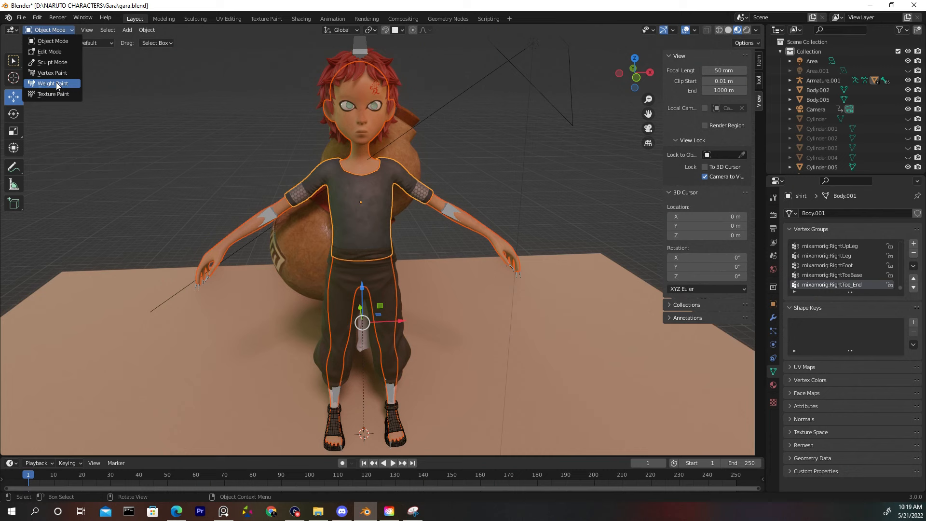
{"action": "left_click", "coordinate": [51, 83]}
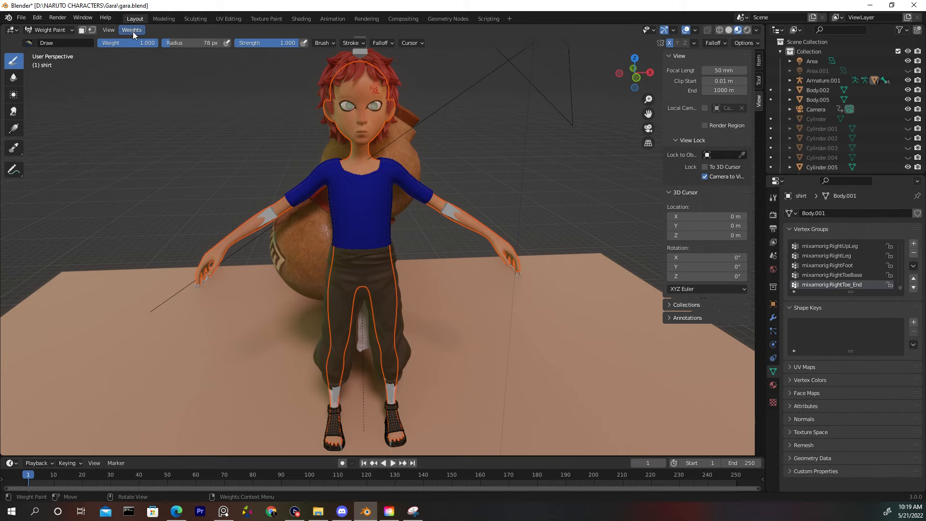
{"action": "left_click", "coordinate": [131, 30]}
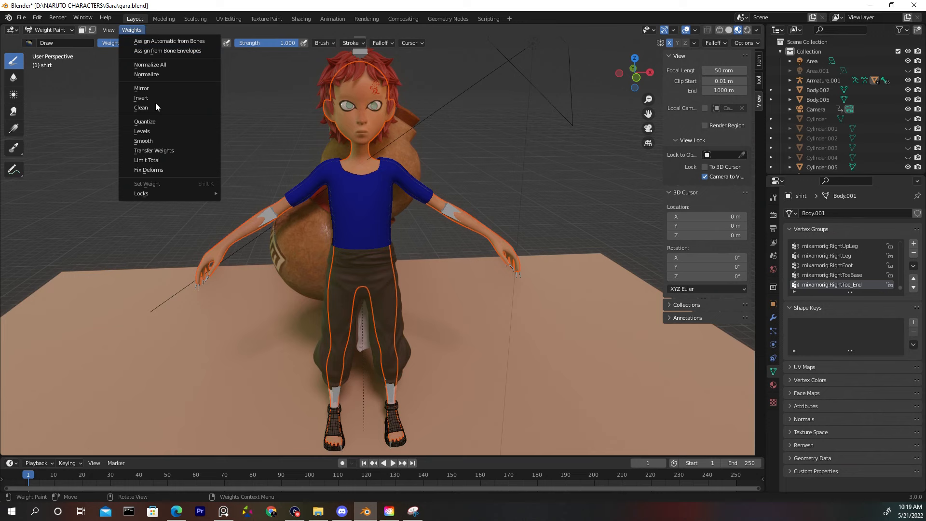
Transfer the body's vertex group weights onto the shirt with Nearest Vertex mapping.
{"action": "left_click", "coordinate": [154, 151]}
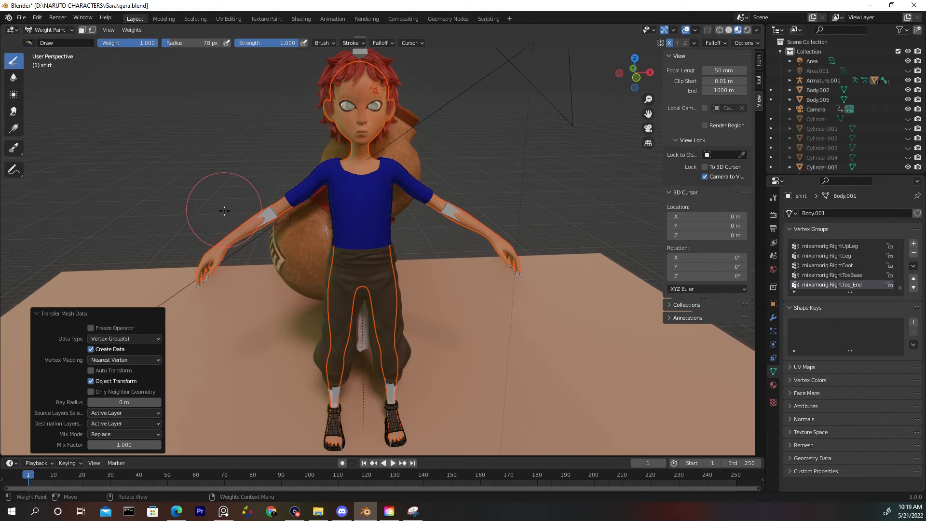
{"action": "mouse_move", "coordinate": [225, 214]}
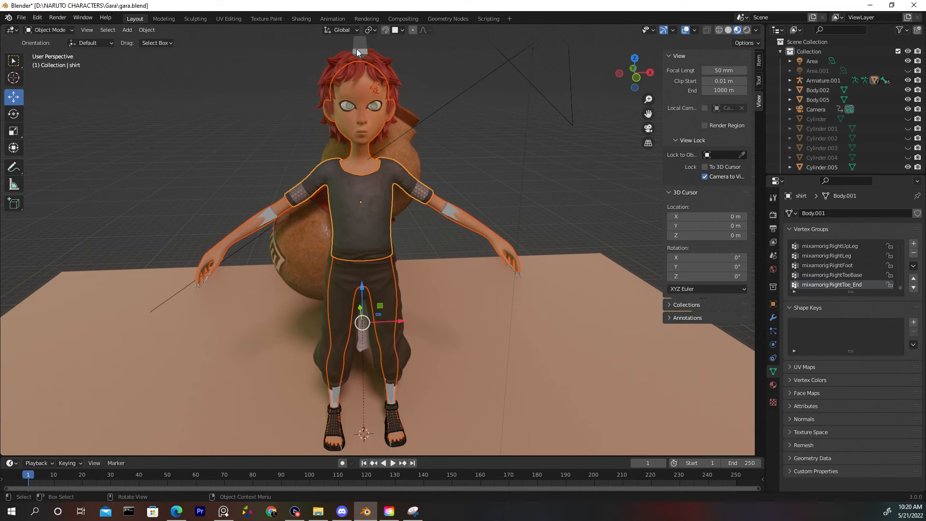
Return to Object Mode and make Armature.001 the active object for posing.
{"action": "left_click", "coordinate": [822, 80]}
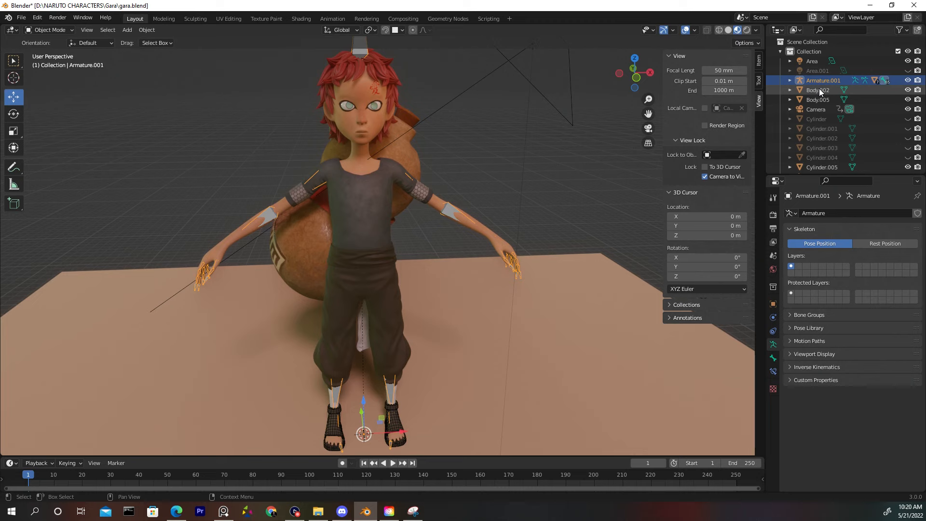